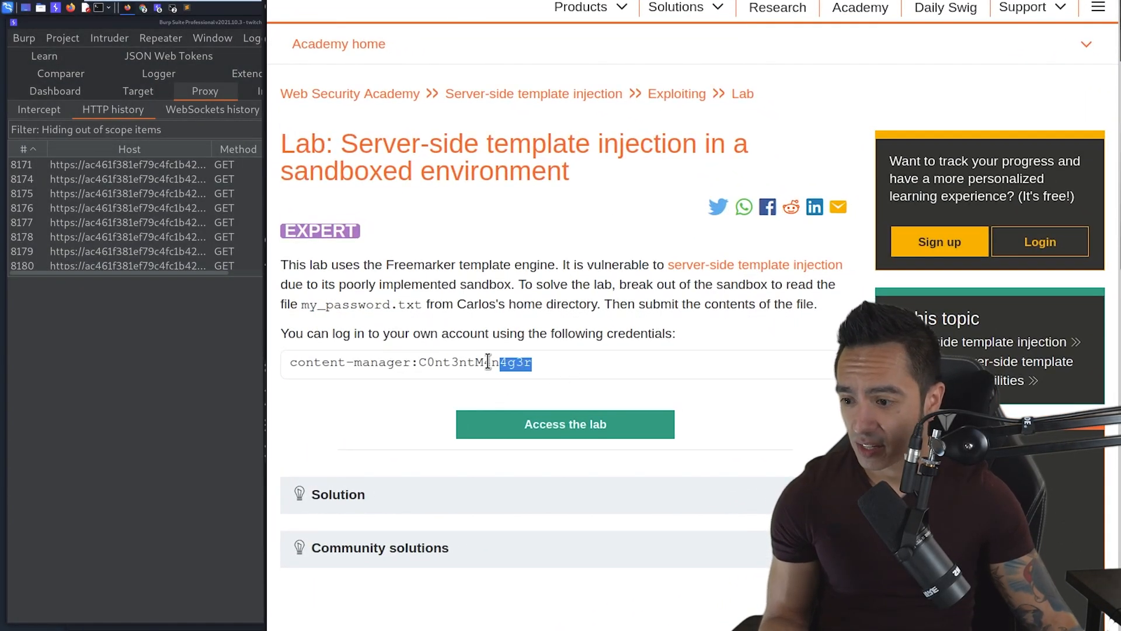
Step: Copy the content-manager password and launch the sandboxed Freemarker template injection lab
{"action": "double_click", "coordinate": [481, 363]}
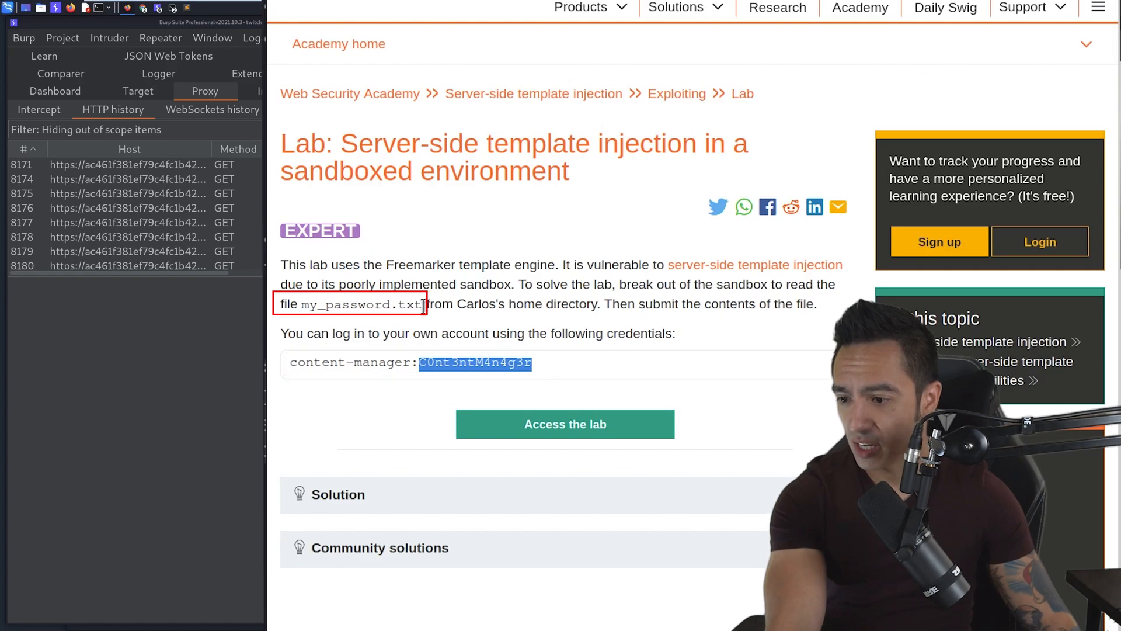
{"action": "mouse_move", "coordinate": [553, 342]}
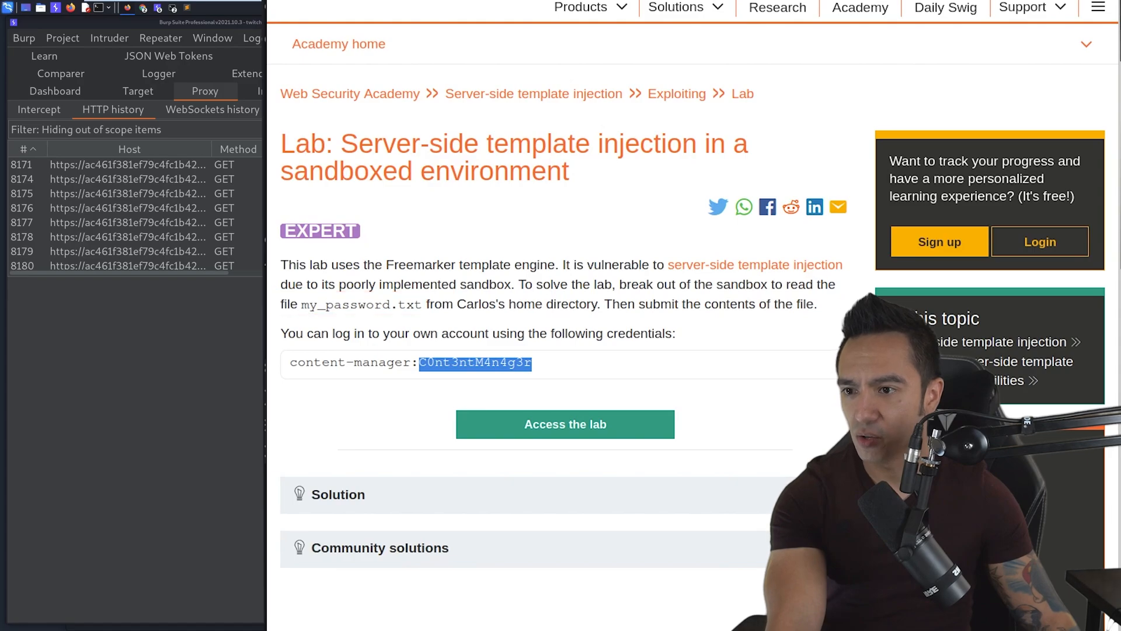
{"action": "left_click", "coordinate": [566, 424]}
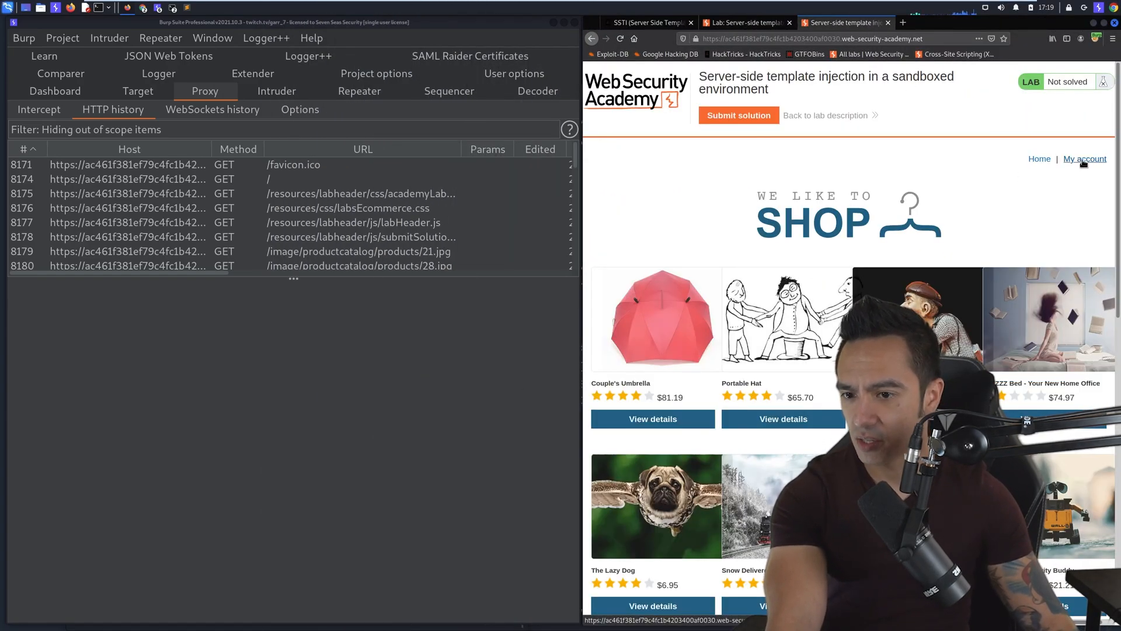
Step: Log in as content-manager and open the Couple's Umbrella product page
{"action": "left_click", "coordinate": [1084, 158]}
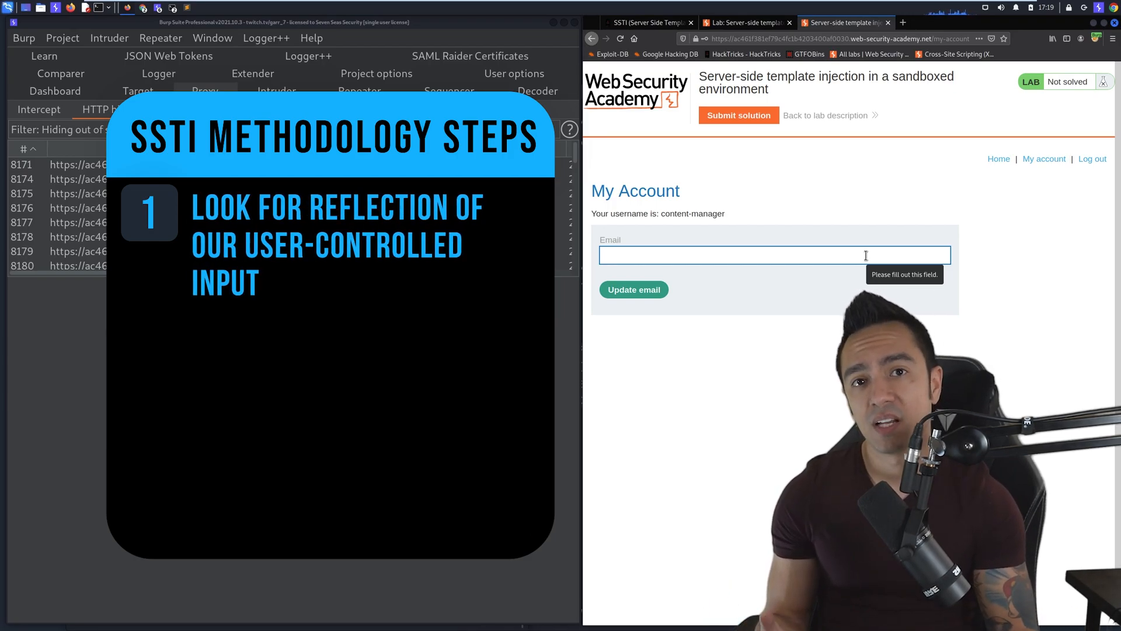
{"action": "mouse_move", "coordinate": [1052, 161]}
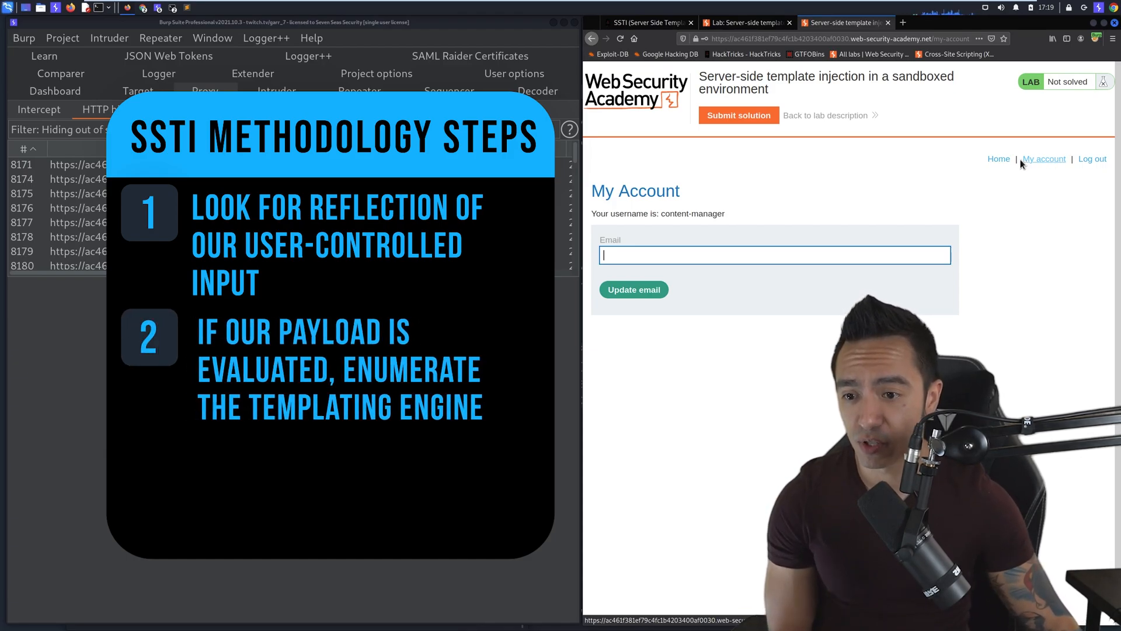
{"action": "left_click", "coordinate": [998, 158]}
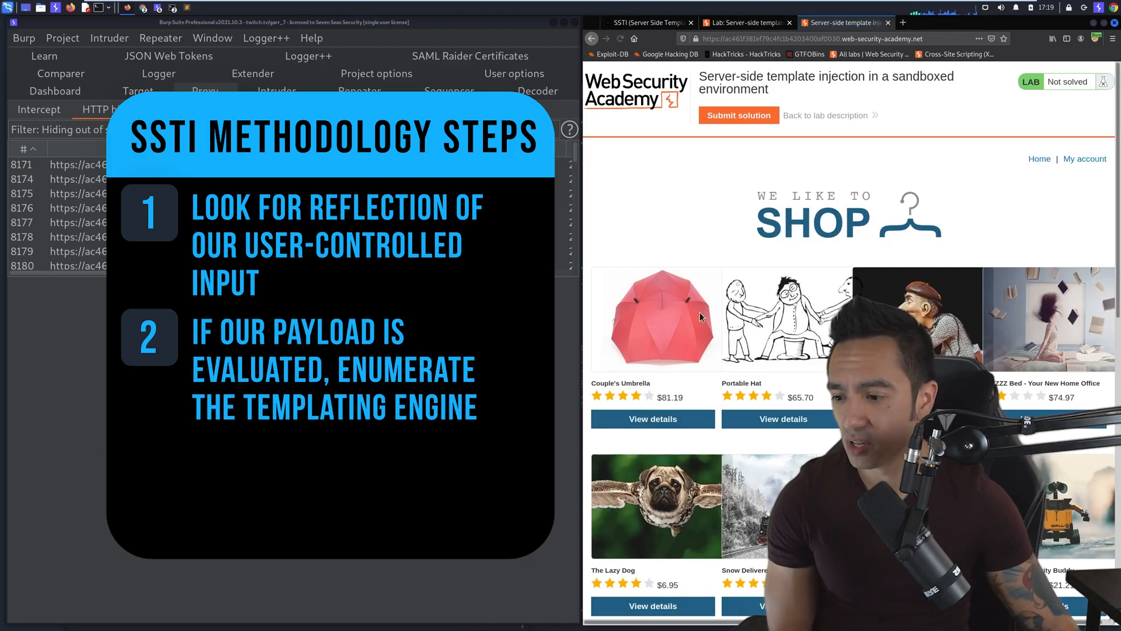
{"action": "left_click", "coordinate": [653, 418]}
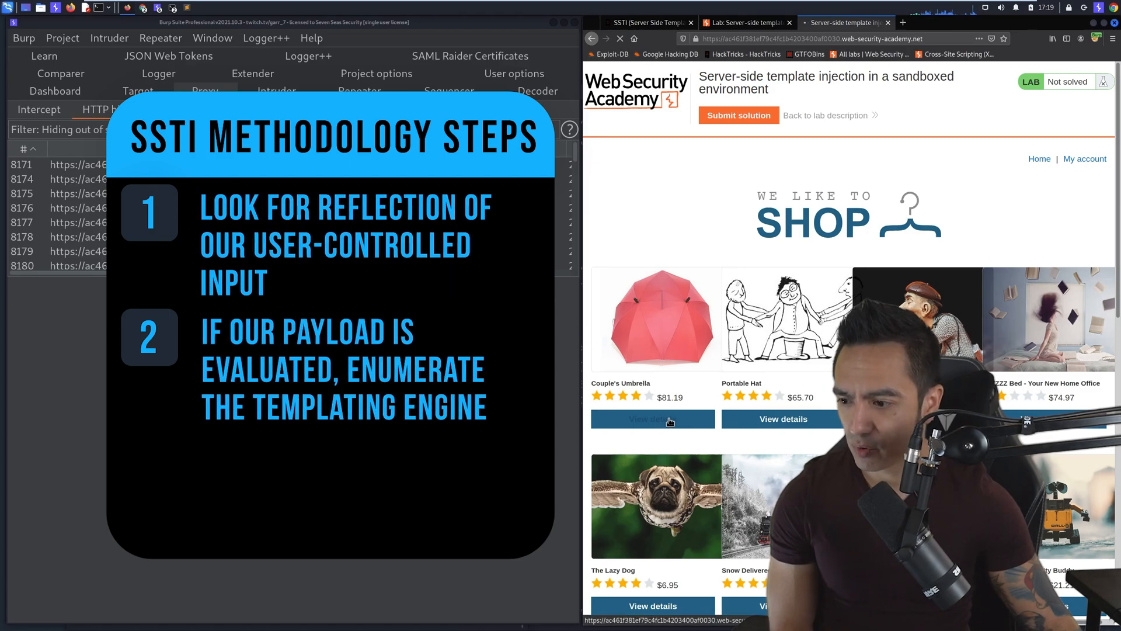
{"action": "left_click", "coordinate": [652, 419]}
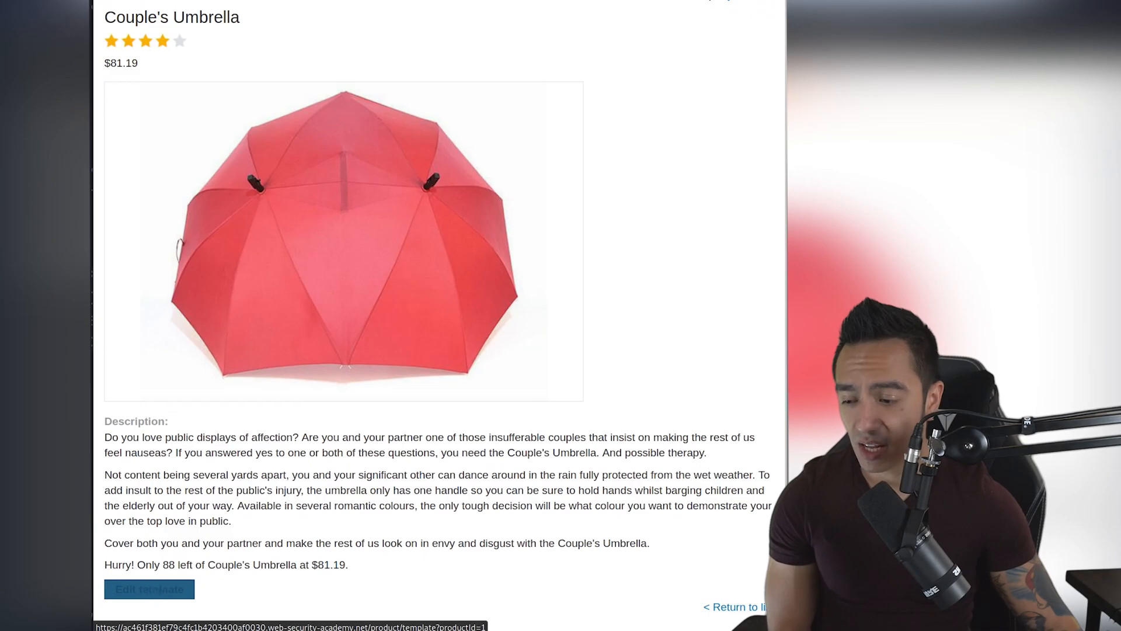
Step: Open the Couple's Umbrella template editor and inspect the ${product.stock} expression
{"action": "left_click", "coordinate": [149, 589]}
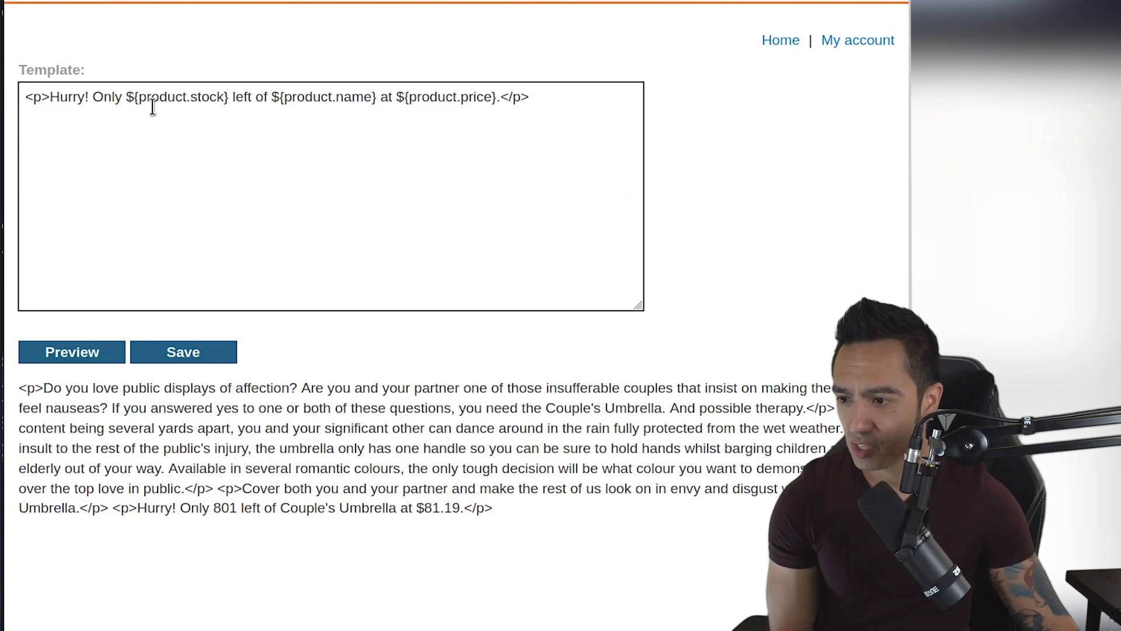
{"action": "left_click", "coordinate": [72, 352]}
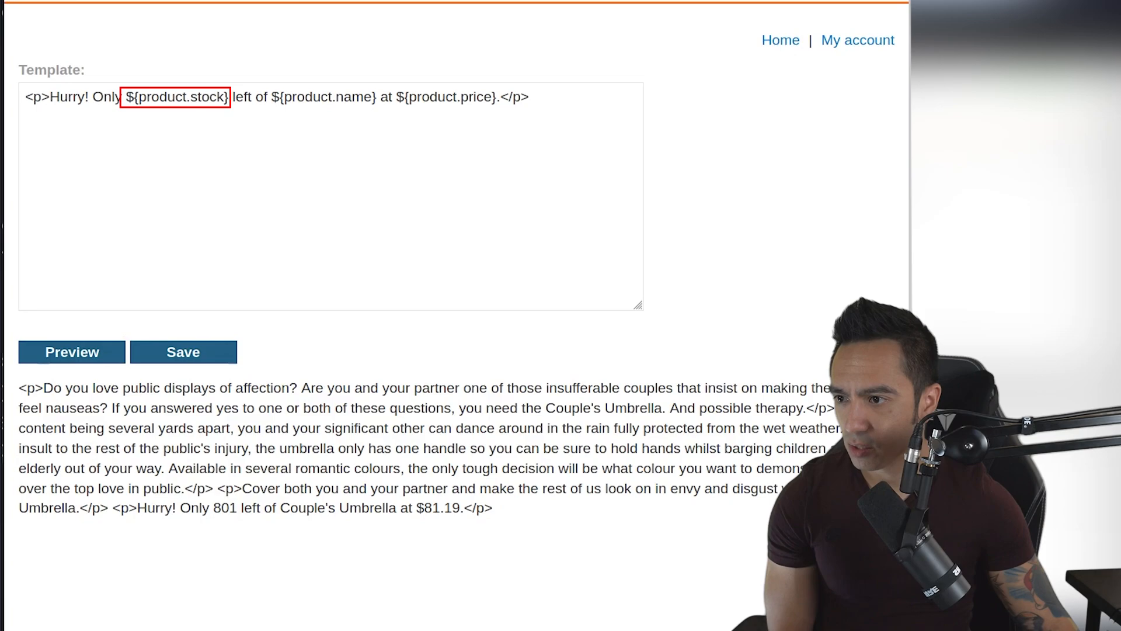
{"action": "left_click", "coordinate": [71, 352]}
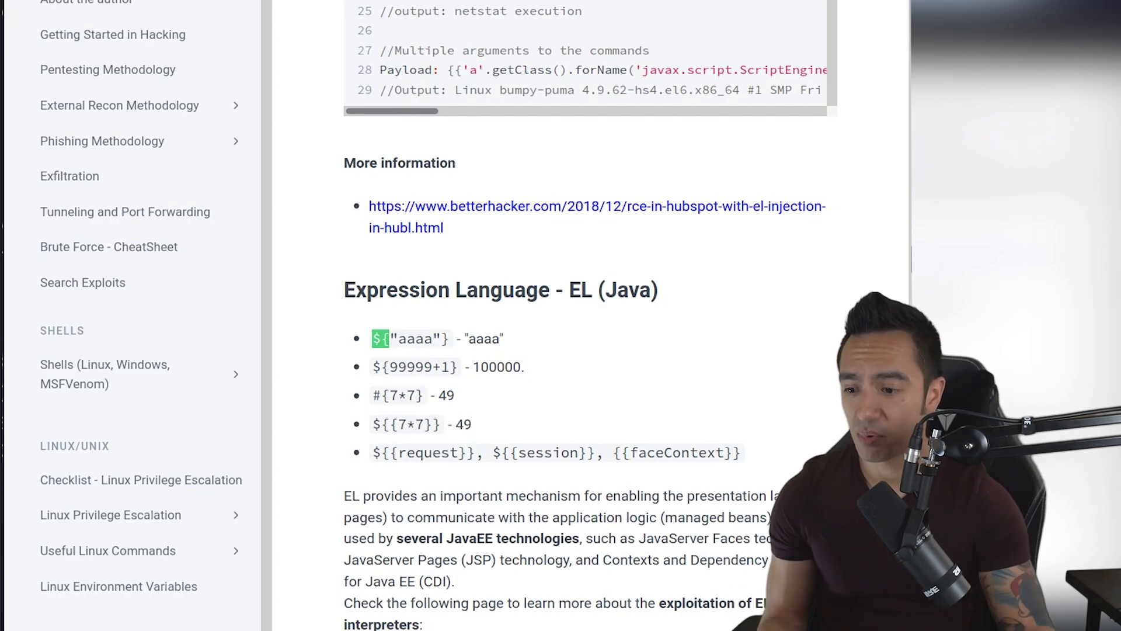
Step: Scroll HackTricks through the Twig and Expression Language payload sections
{"action": "scroll", "scroll_direction": "down", "scroll_amount": 3}
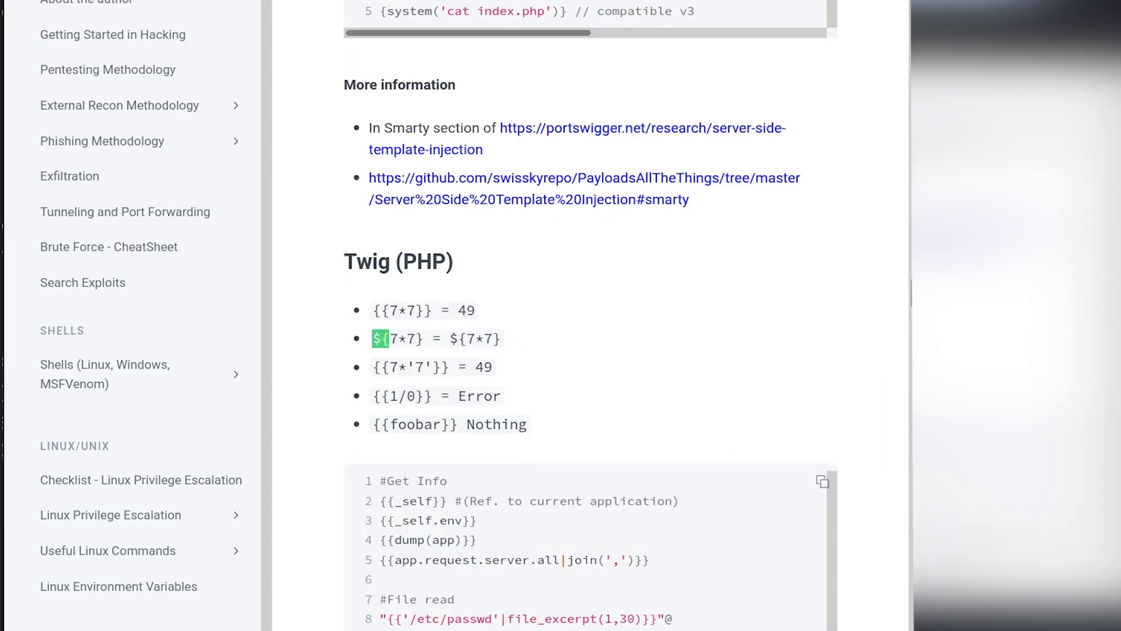
{"action": "scroll", "scroll_direction": "down", "scroll_amount": 3}
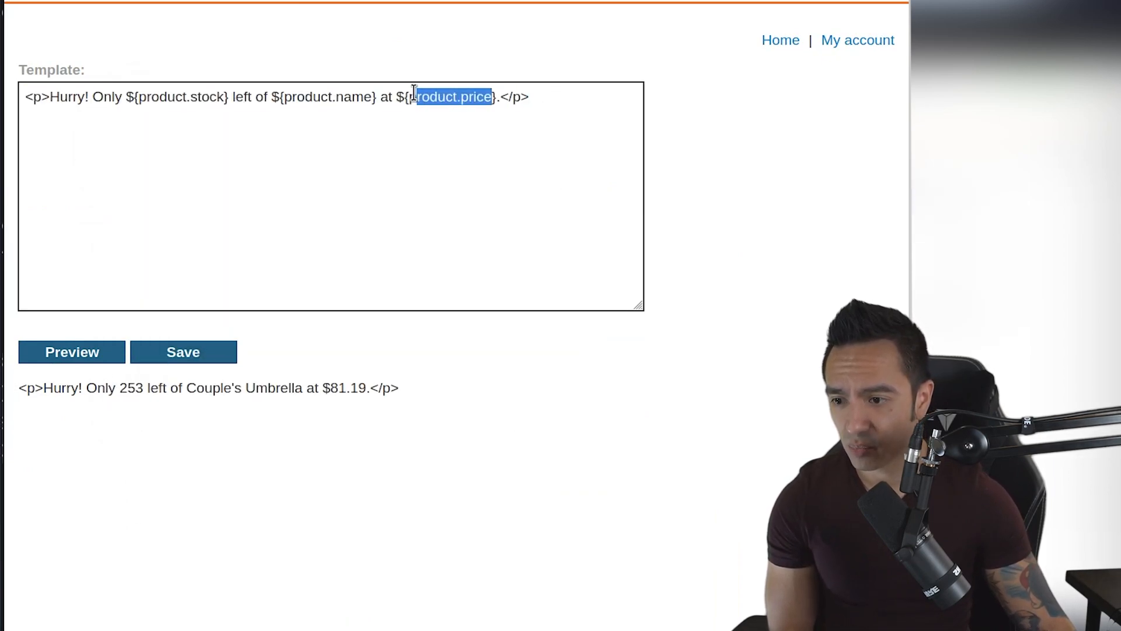
Step: Replace product.price with 'testing' in the template and preview it
{"action": "type", "text": "testing"}
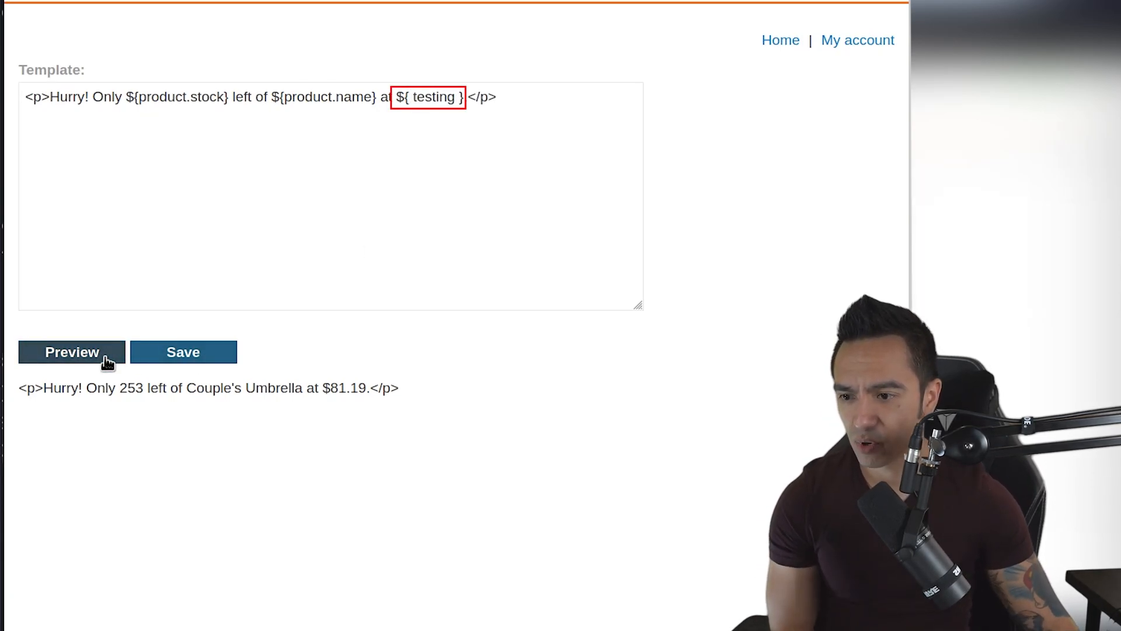
{"action": "left_click", "coordinate": [72, 352]}
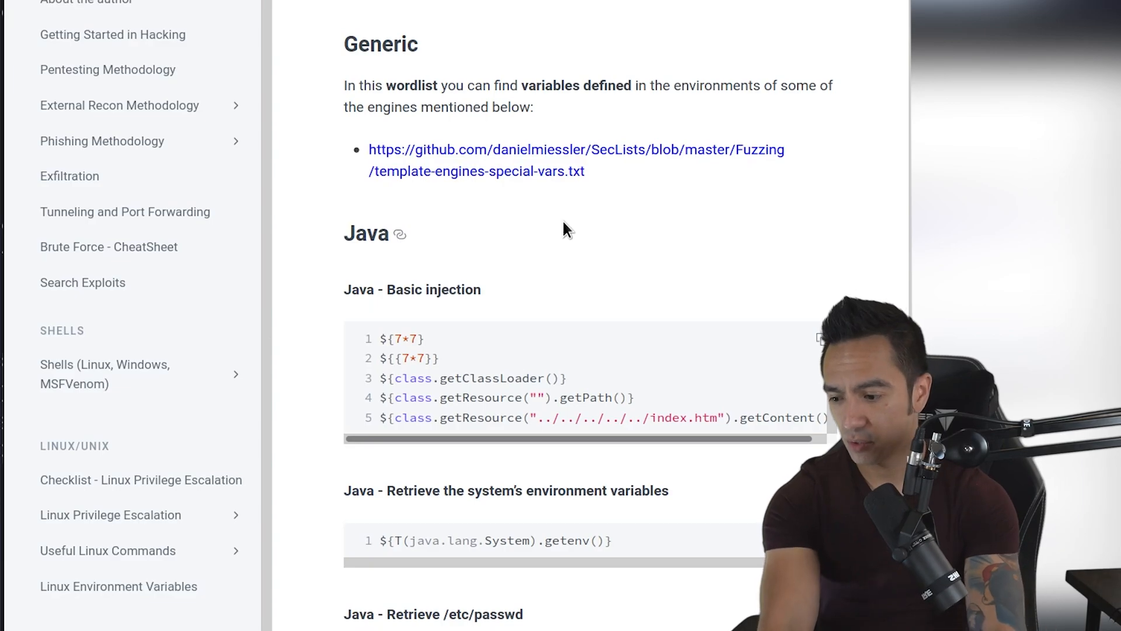
Step: Scroll HackTricks down to the FreeMarker sandbox-bypass payloads
{"action": "scroll", "scroll_direction": "down", "scroll_amount": 3}
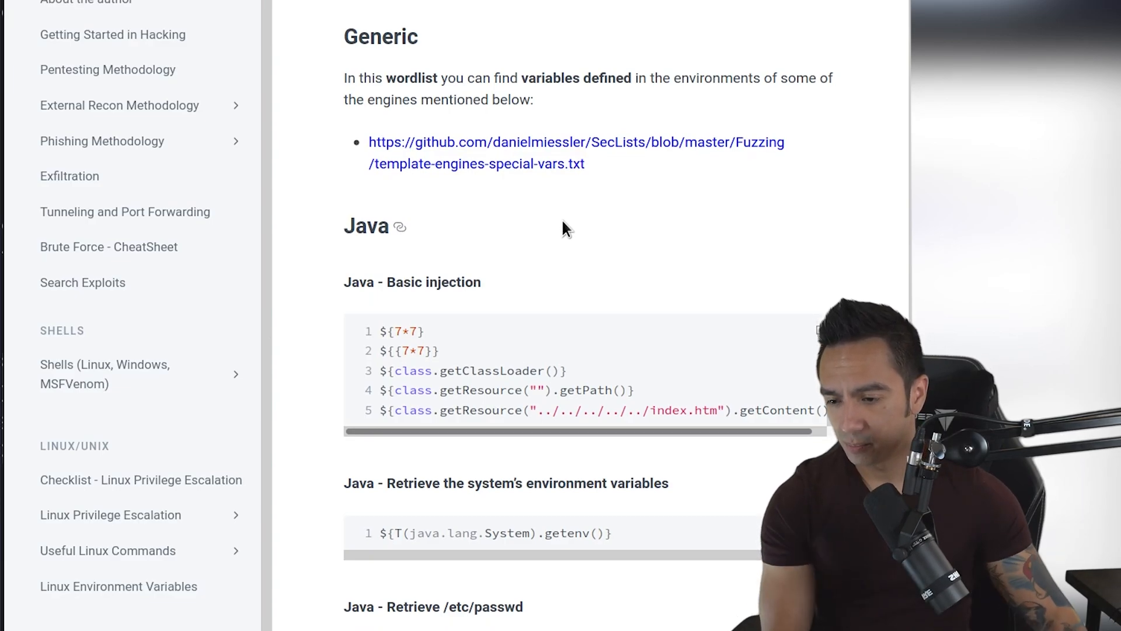
{"action": "scroll", "scroll_direction": "down", "scroll_amount": 3}
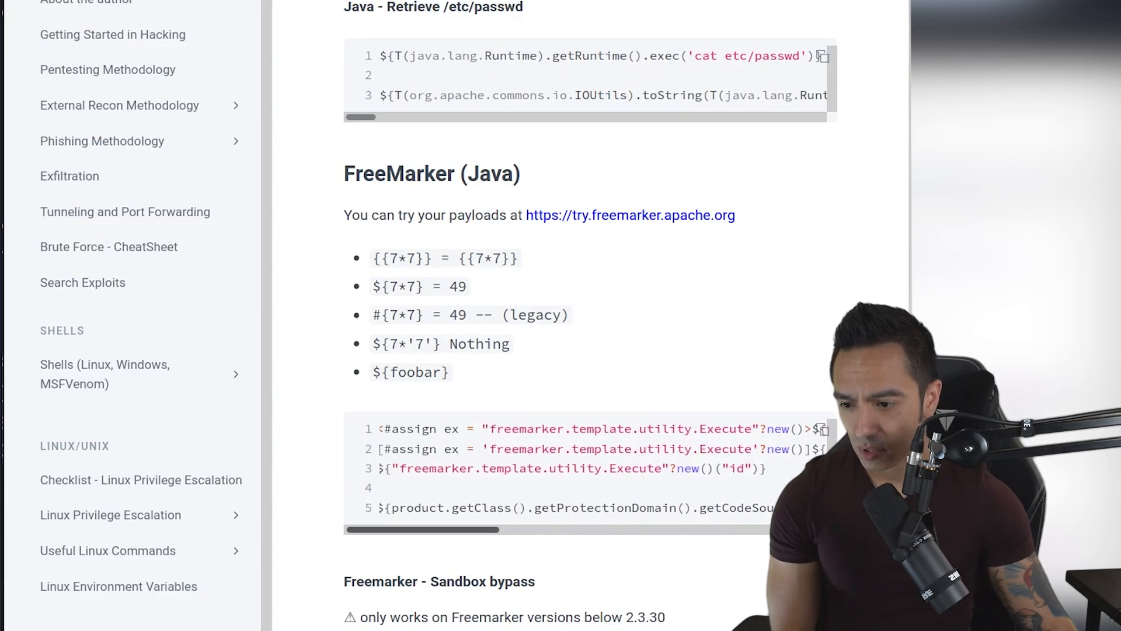
{"action": "scroll", "scroll_direction": "down", "scroll_amount": 3}
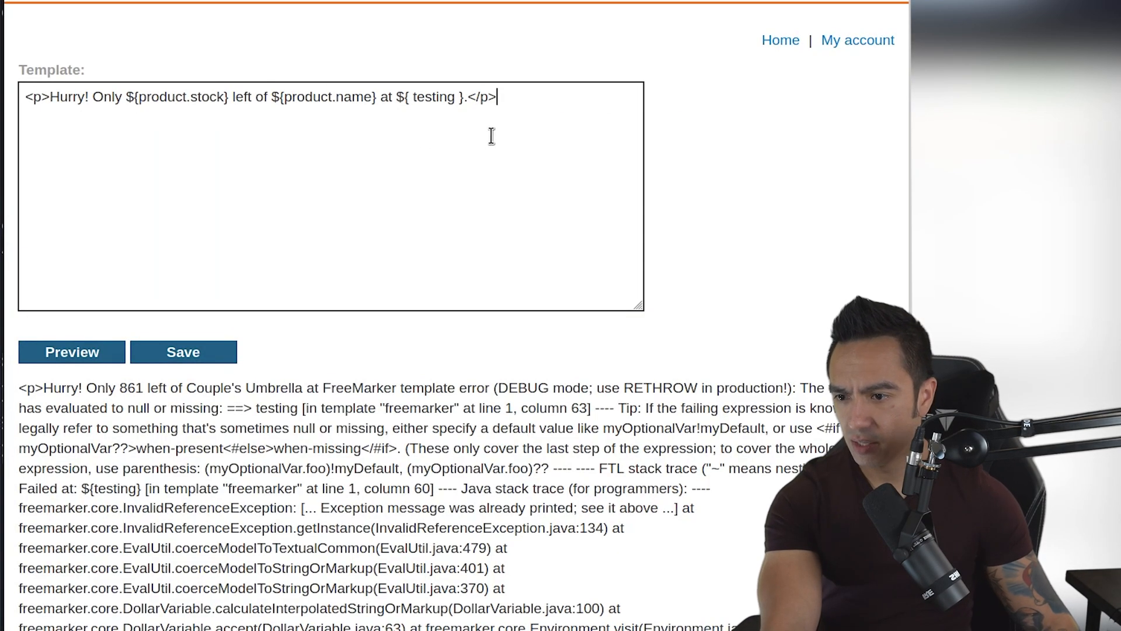
Step: Paste the classloader sandbox-bypass payload, remove ${ testing }, preview, and select 'article' for replacement
{"action": "type", "text": "<#assign classloader=article.class.protectionDomain.classLoader>"}
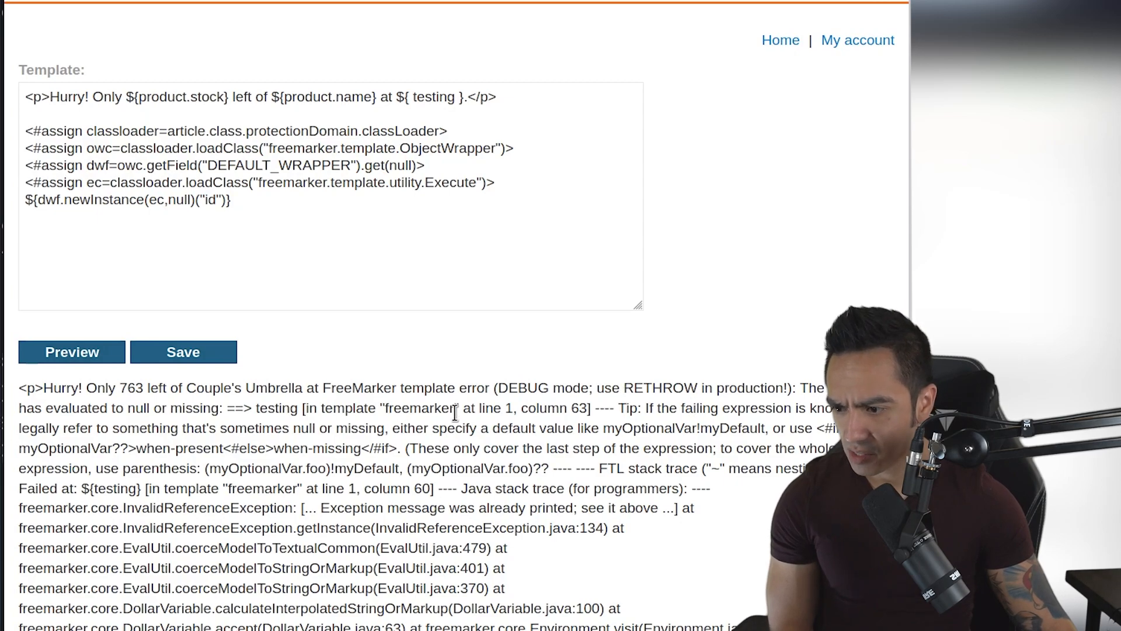
{"action": "mouse_move", "coordinate": [174, 414]}
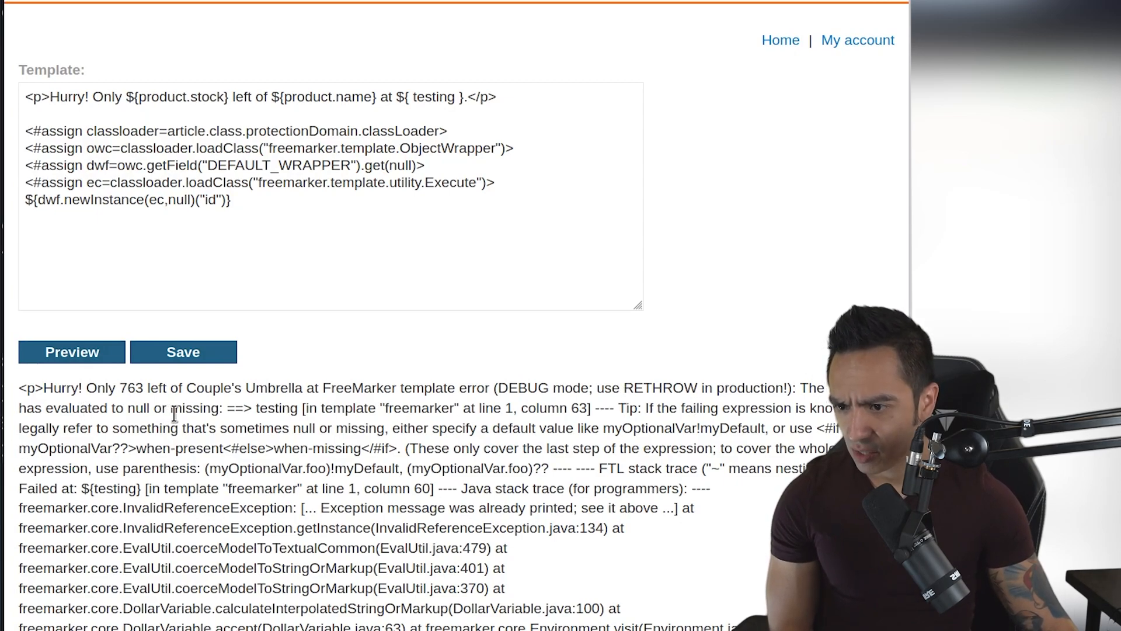
{"action": "left_click_drag", "start_coordinate": [399, 96], "coordinate": [469, 96]}
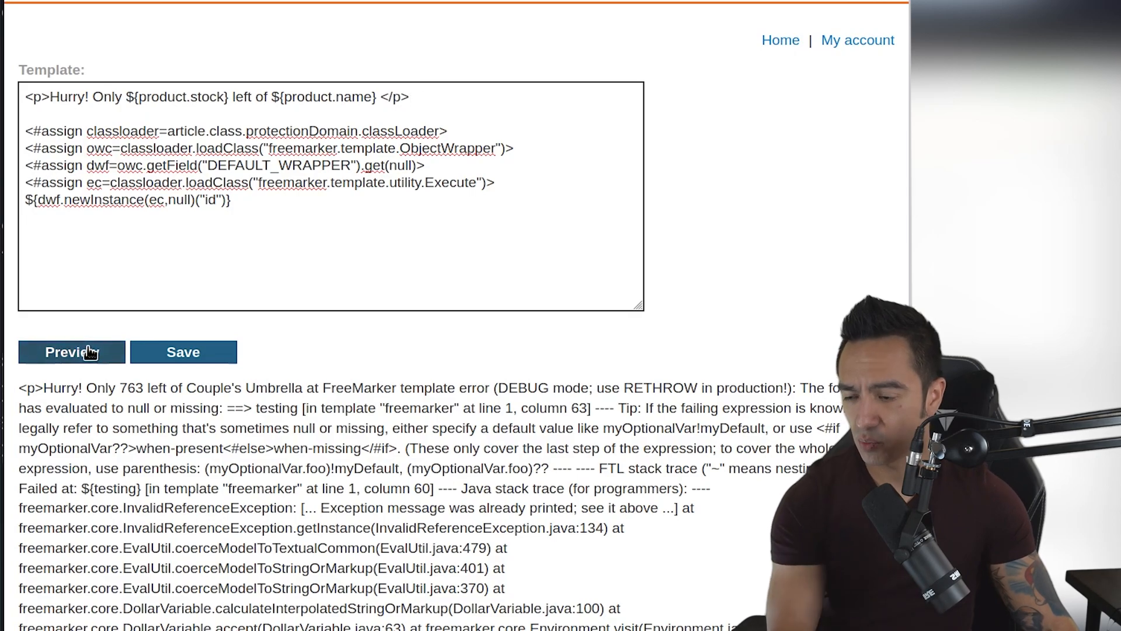
{"action": "mouse_move", "coordinate": [95, 339]}
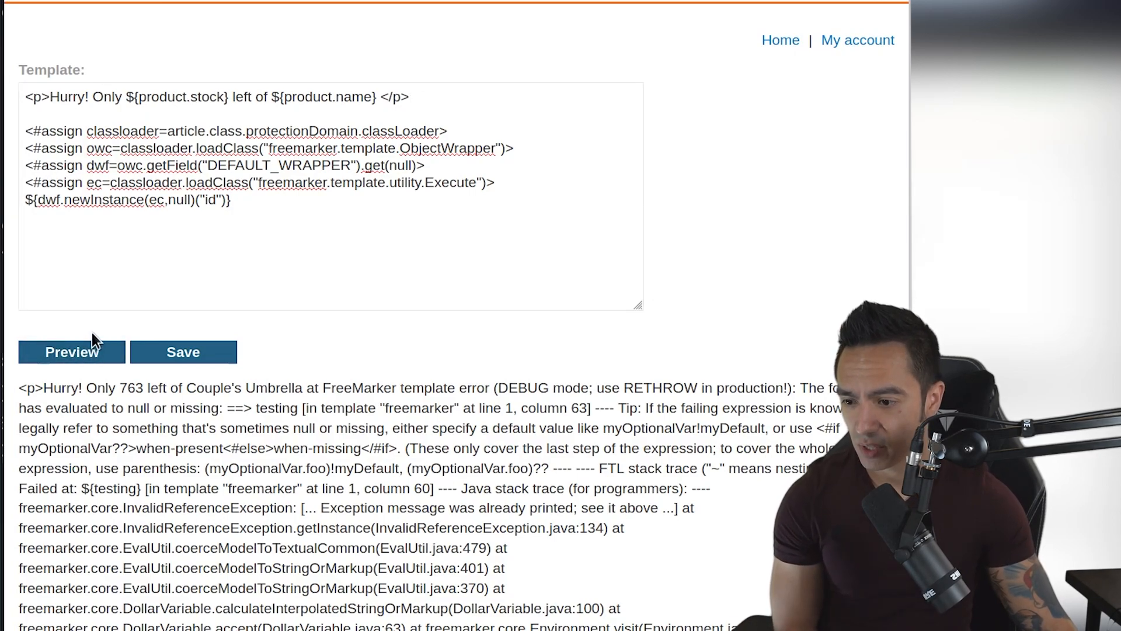
{"action": "left_click", "coordinate": [72, 352]}
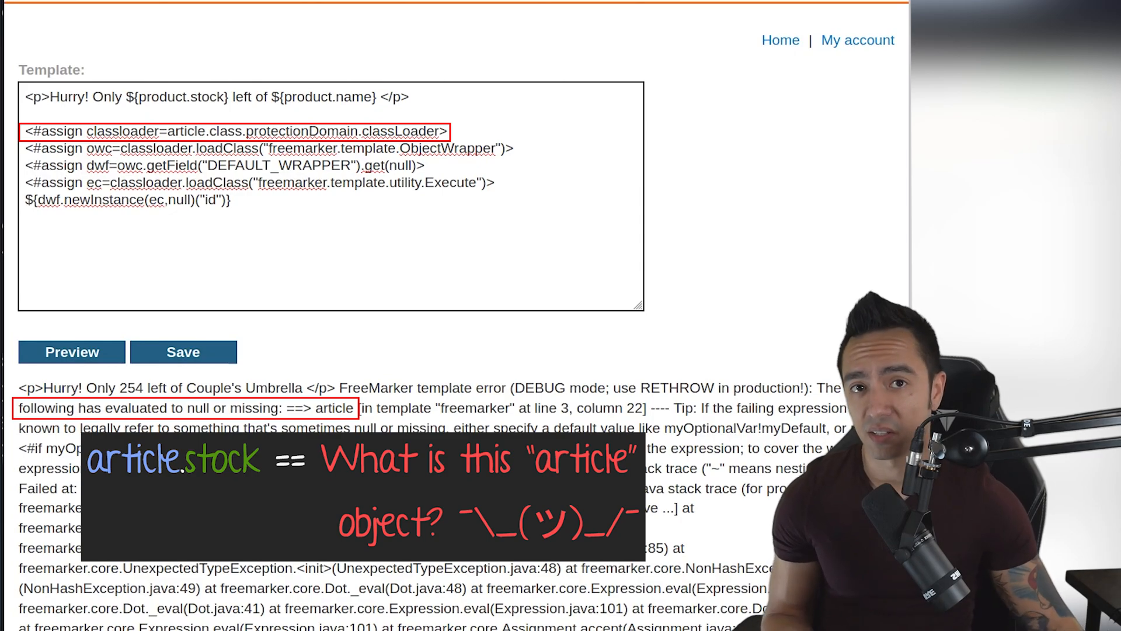
{"action": "double_click", "coordinate": [187, 130]}
{"action": "type", "text": "produc"}
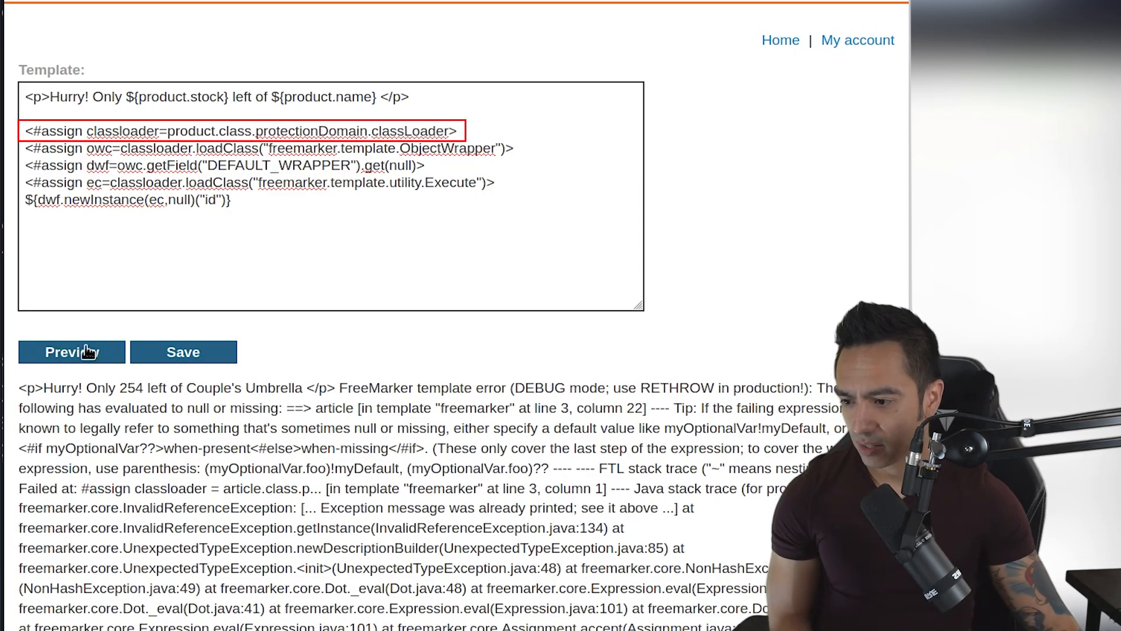
Step: Preview the payload with id, then ls, then cat my_password.txt, and select the password
{"action": "left_click", "coordinate": [71, 352]}
{"action": "type", "text": "ls"}
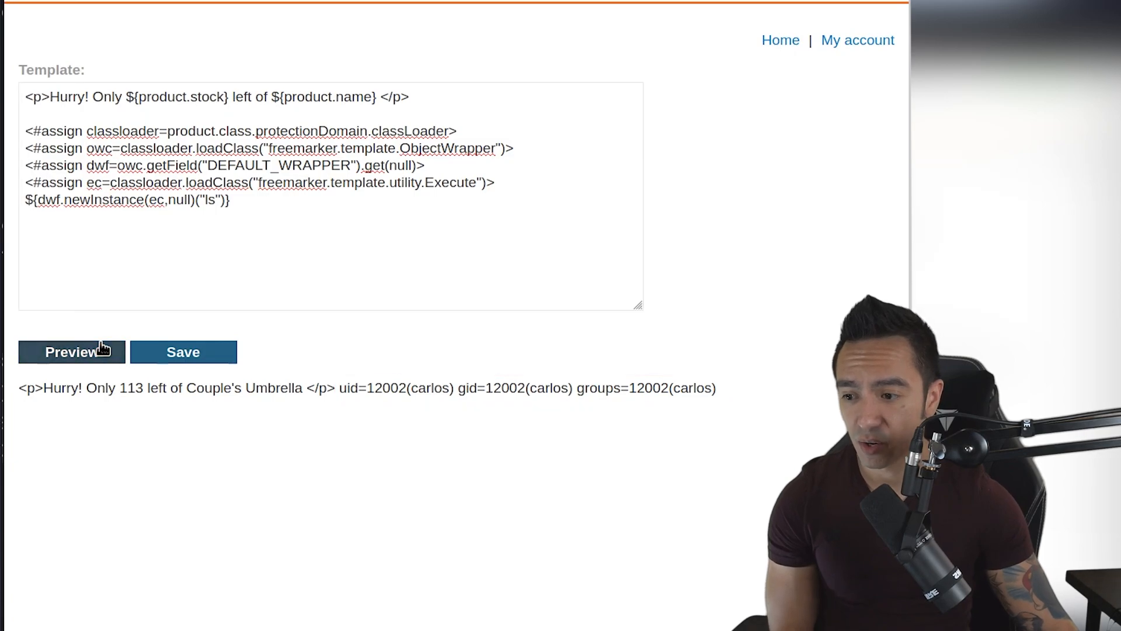
{"action": "left_click", "coordinate": [71, 351]}
{"action": "type", "text": "c"}
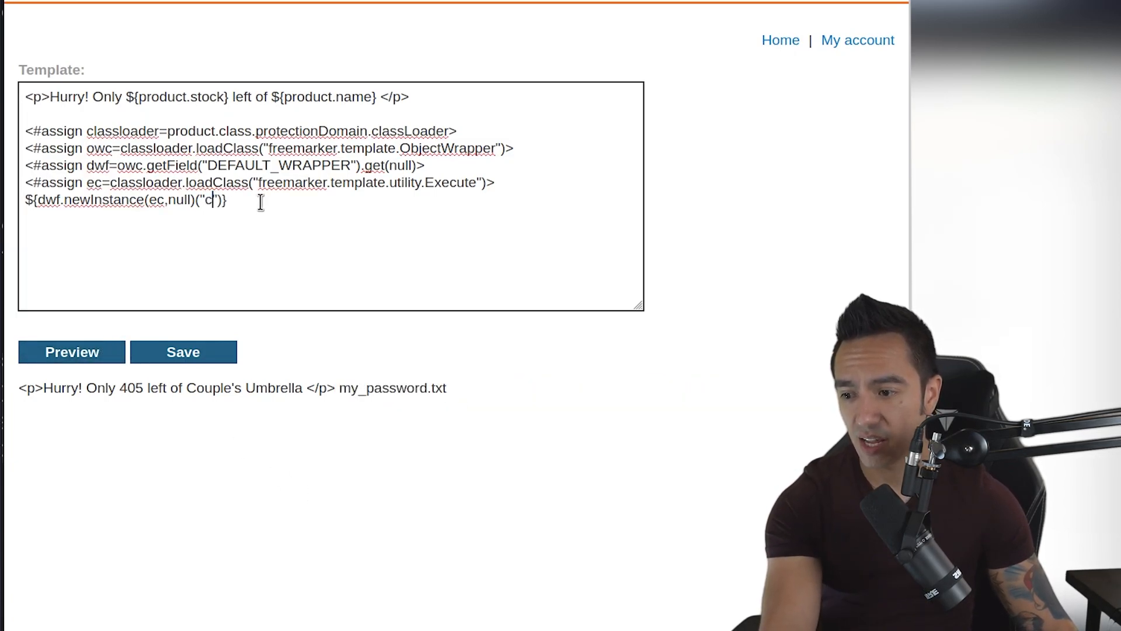
{"action": "type", "text": "at my_password.txt"}
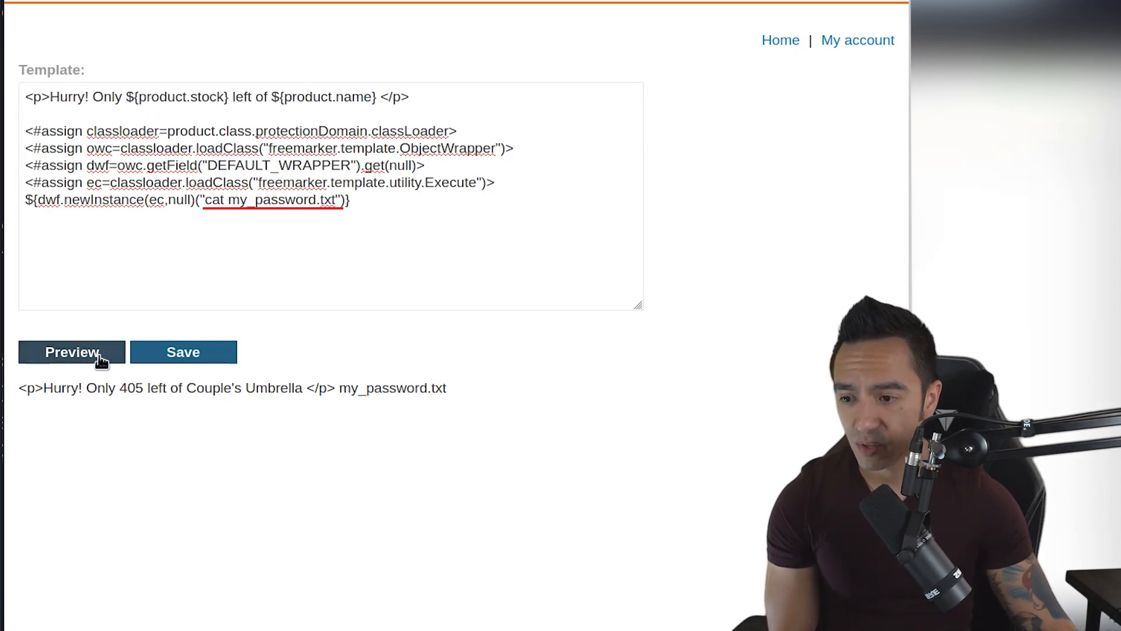
{"action": "left_click", "coordinate": [72, 352]}
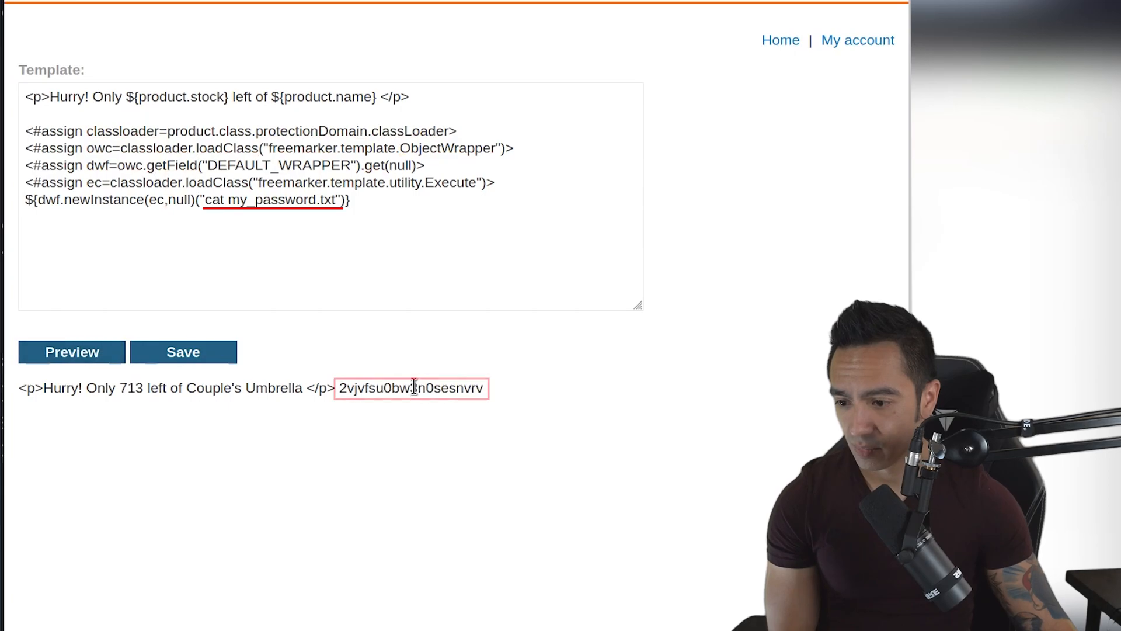
{"action": "double_click", "coordinate": [414, 388]}
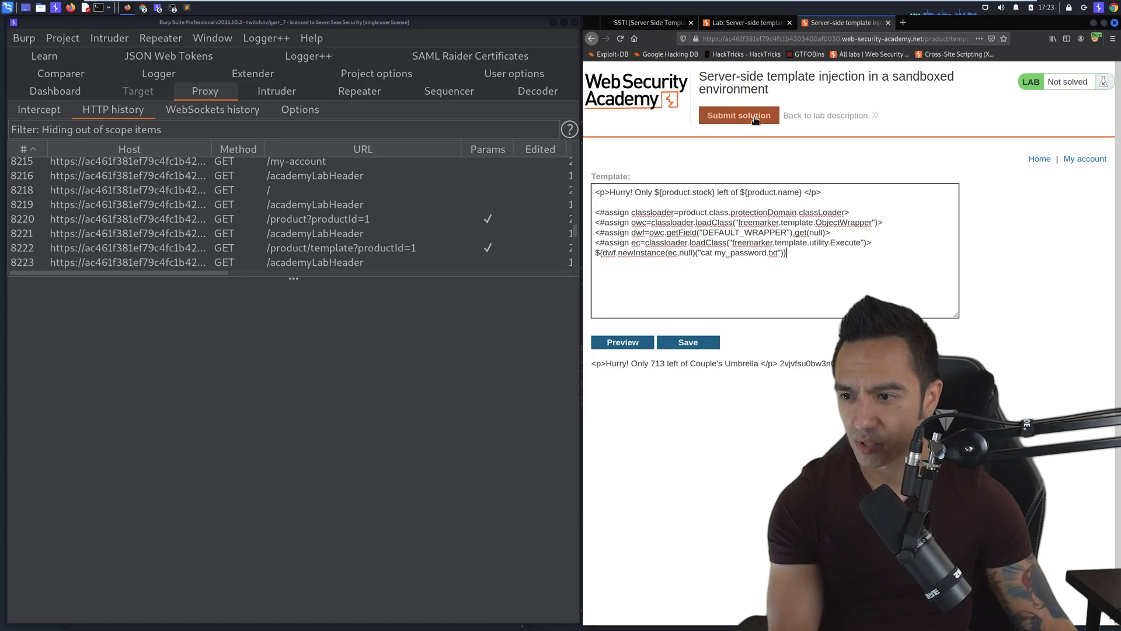
Step: Submit the recovered password in the Answer dialog
{"action": "left_click", "coordinate": [739, 115]}
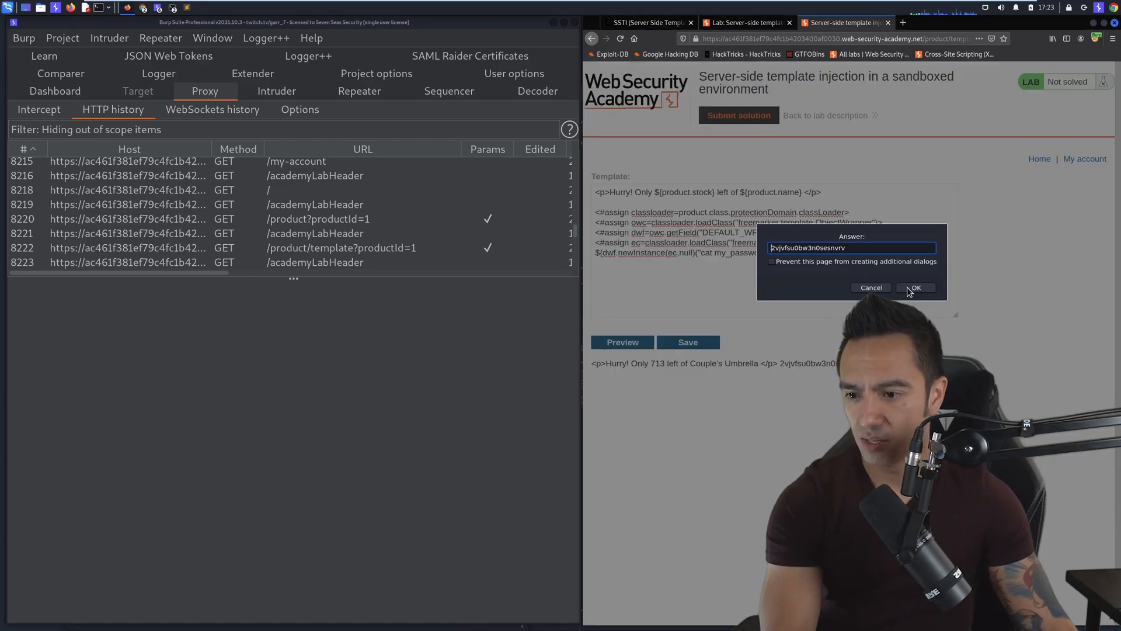
{"action": "left_click", "coordinate": [915, 288]}
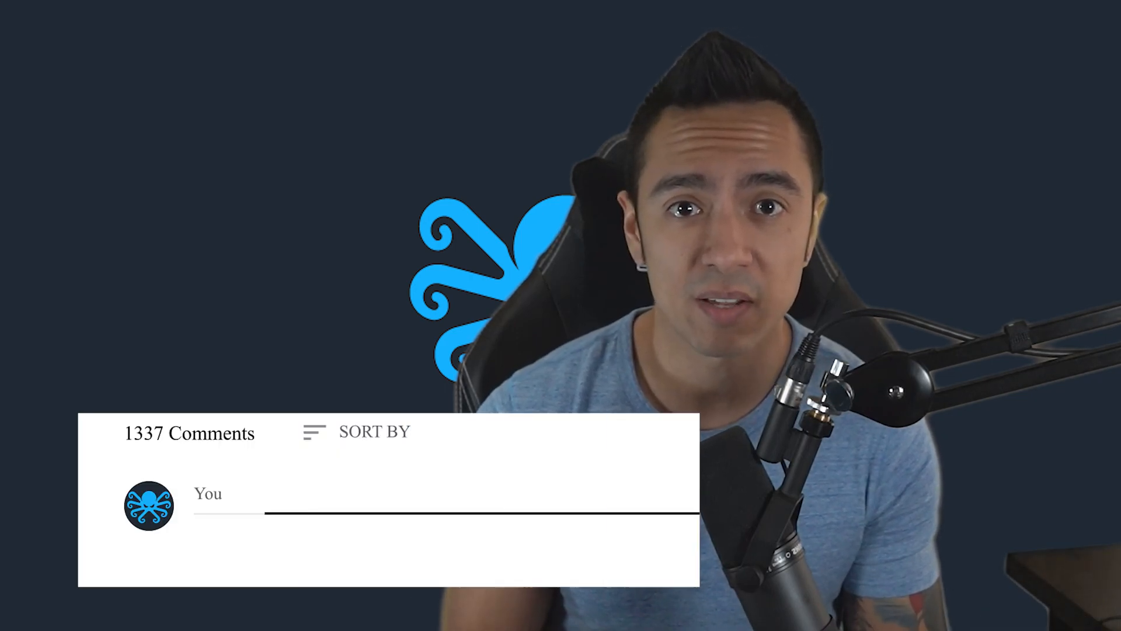
{"action": "type", "text": "You know what garr_7, LiveOverflow does it way better."}
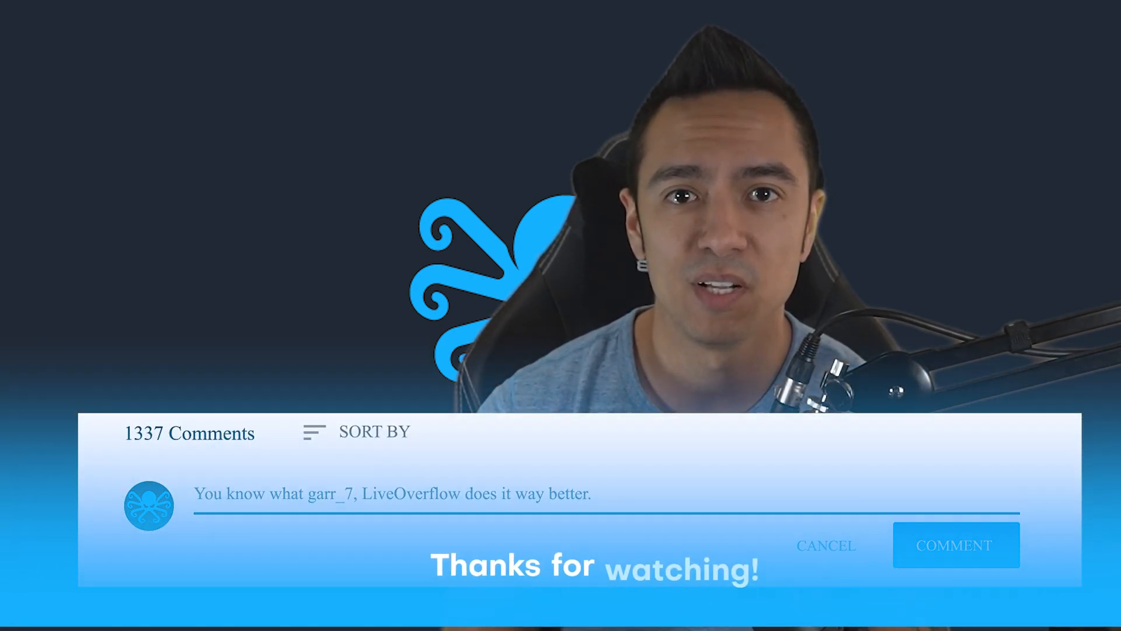